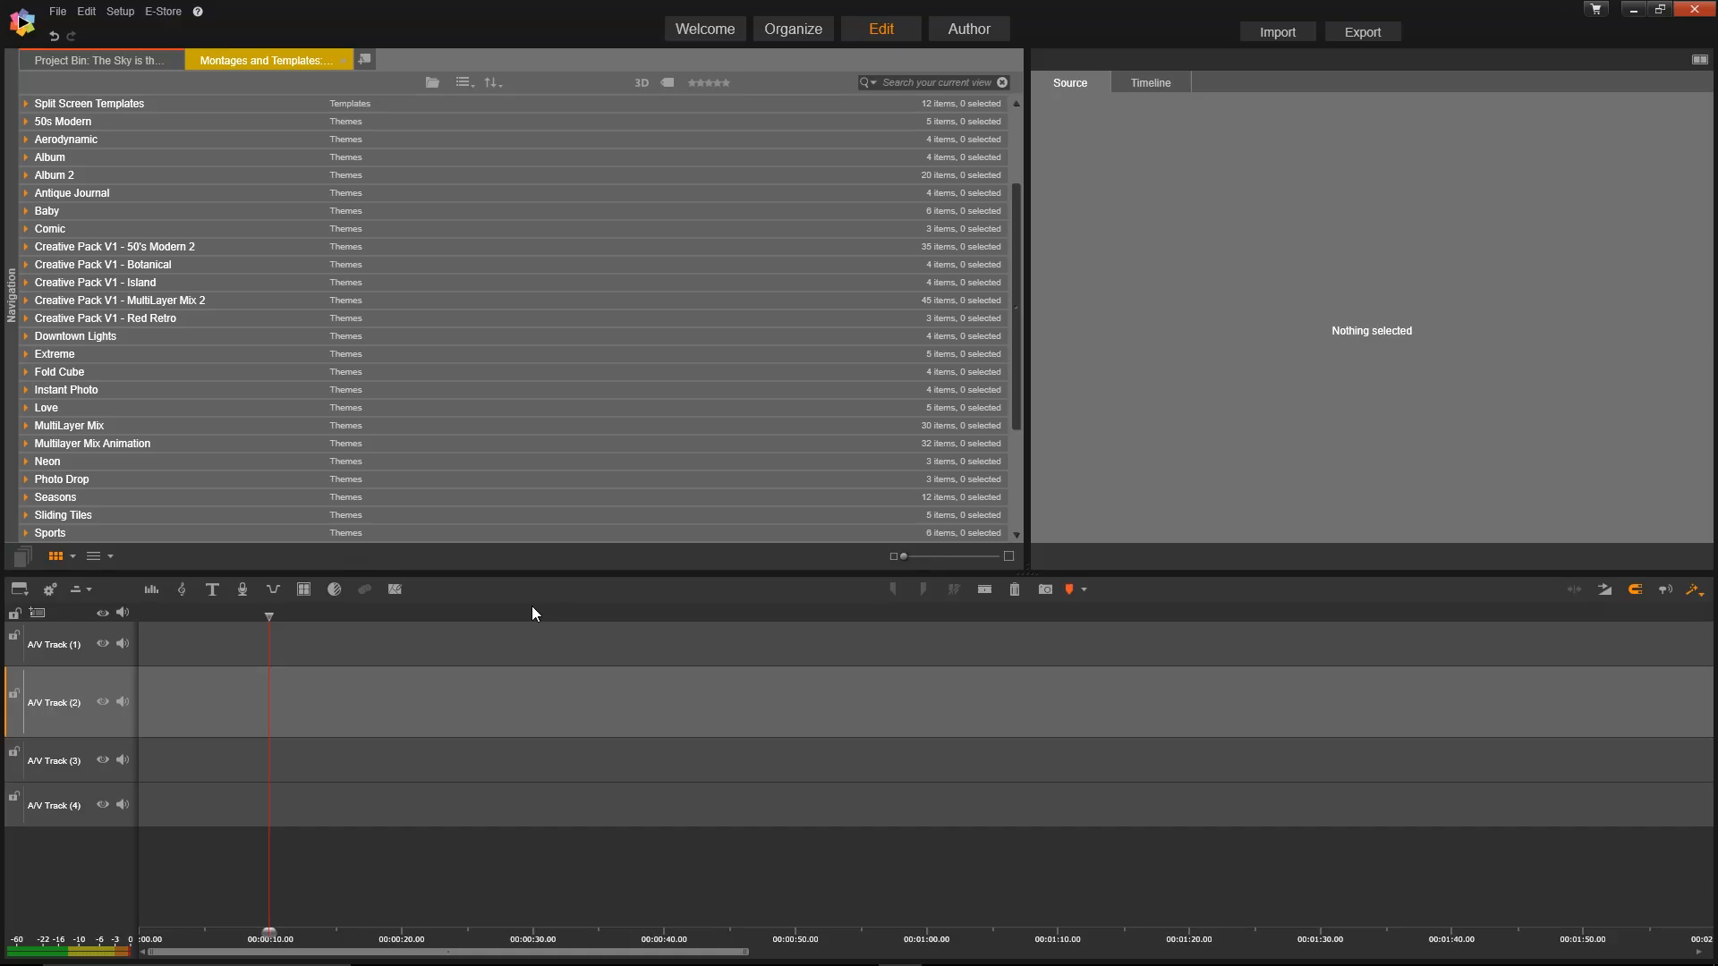
- Expand Split Screen Templates and place Shatter 03 at the start of A/V Track 1
click(89, 103)
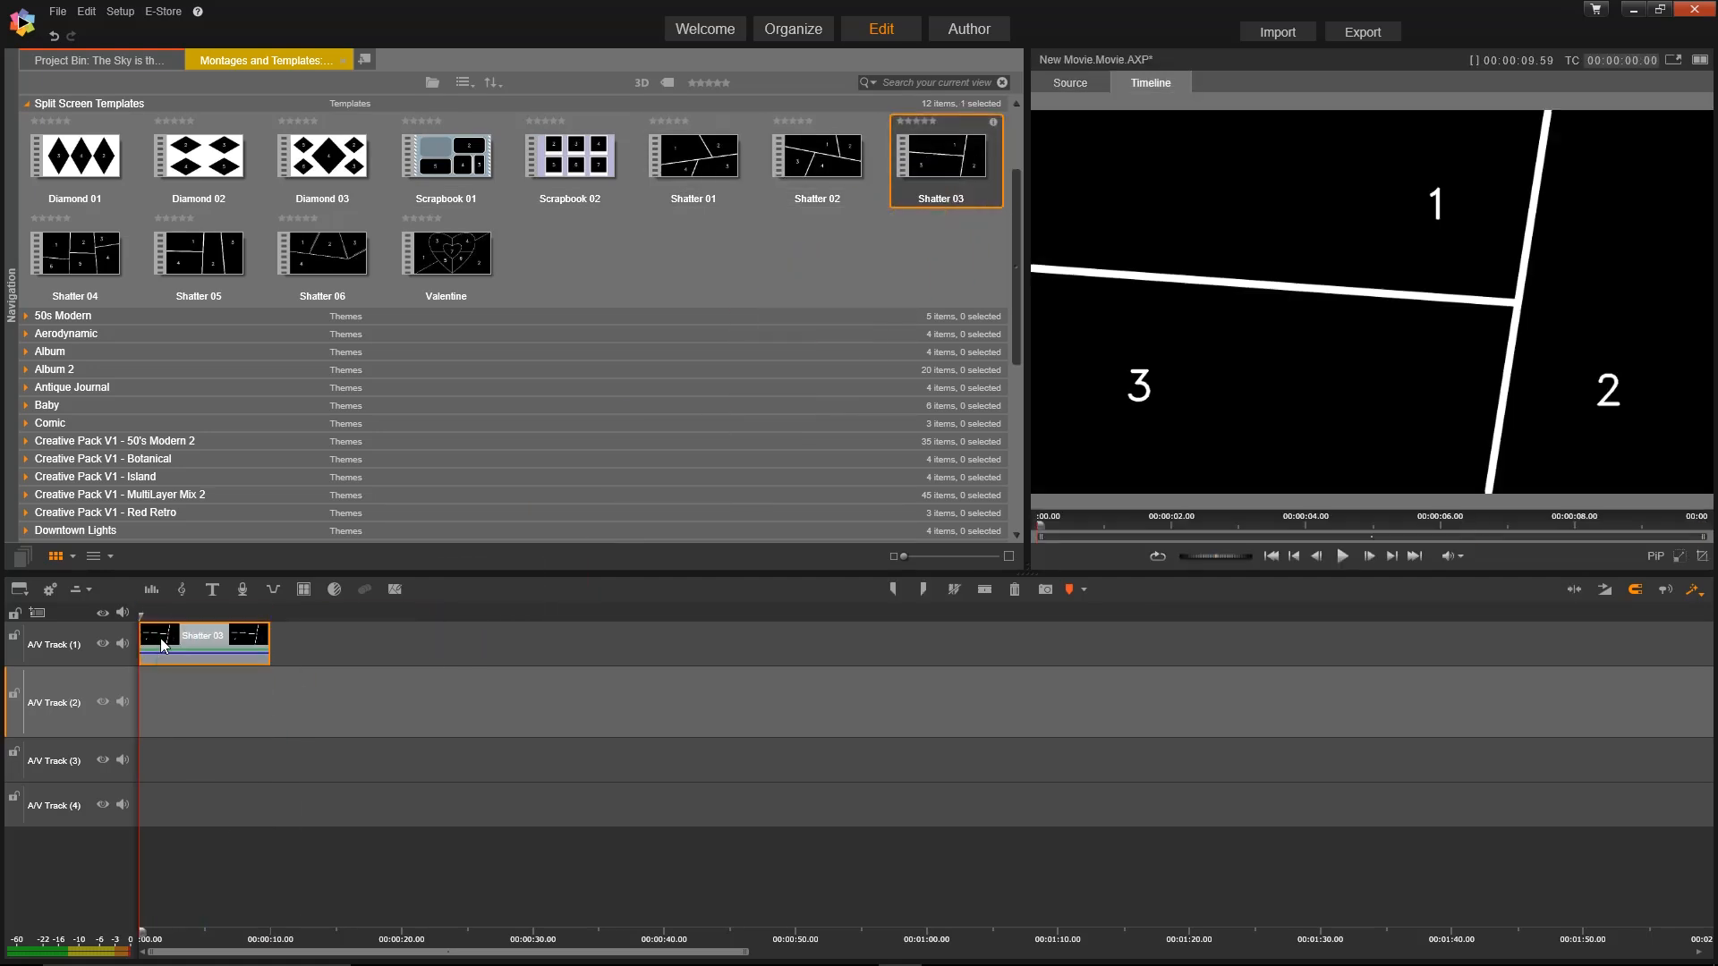
- Open Shatter 03 in the Sub Editor and browse the Project Bin for Sea, Ocean and Windsurfing2 clips
right_click(162, 644)
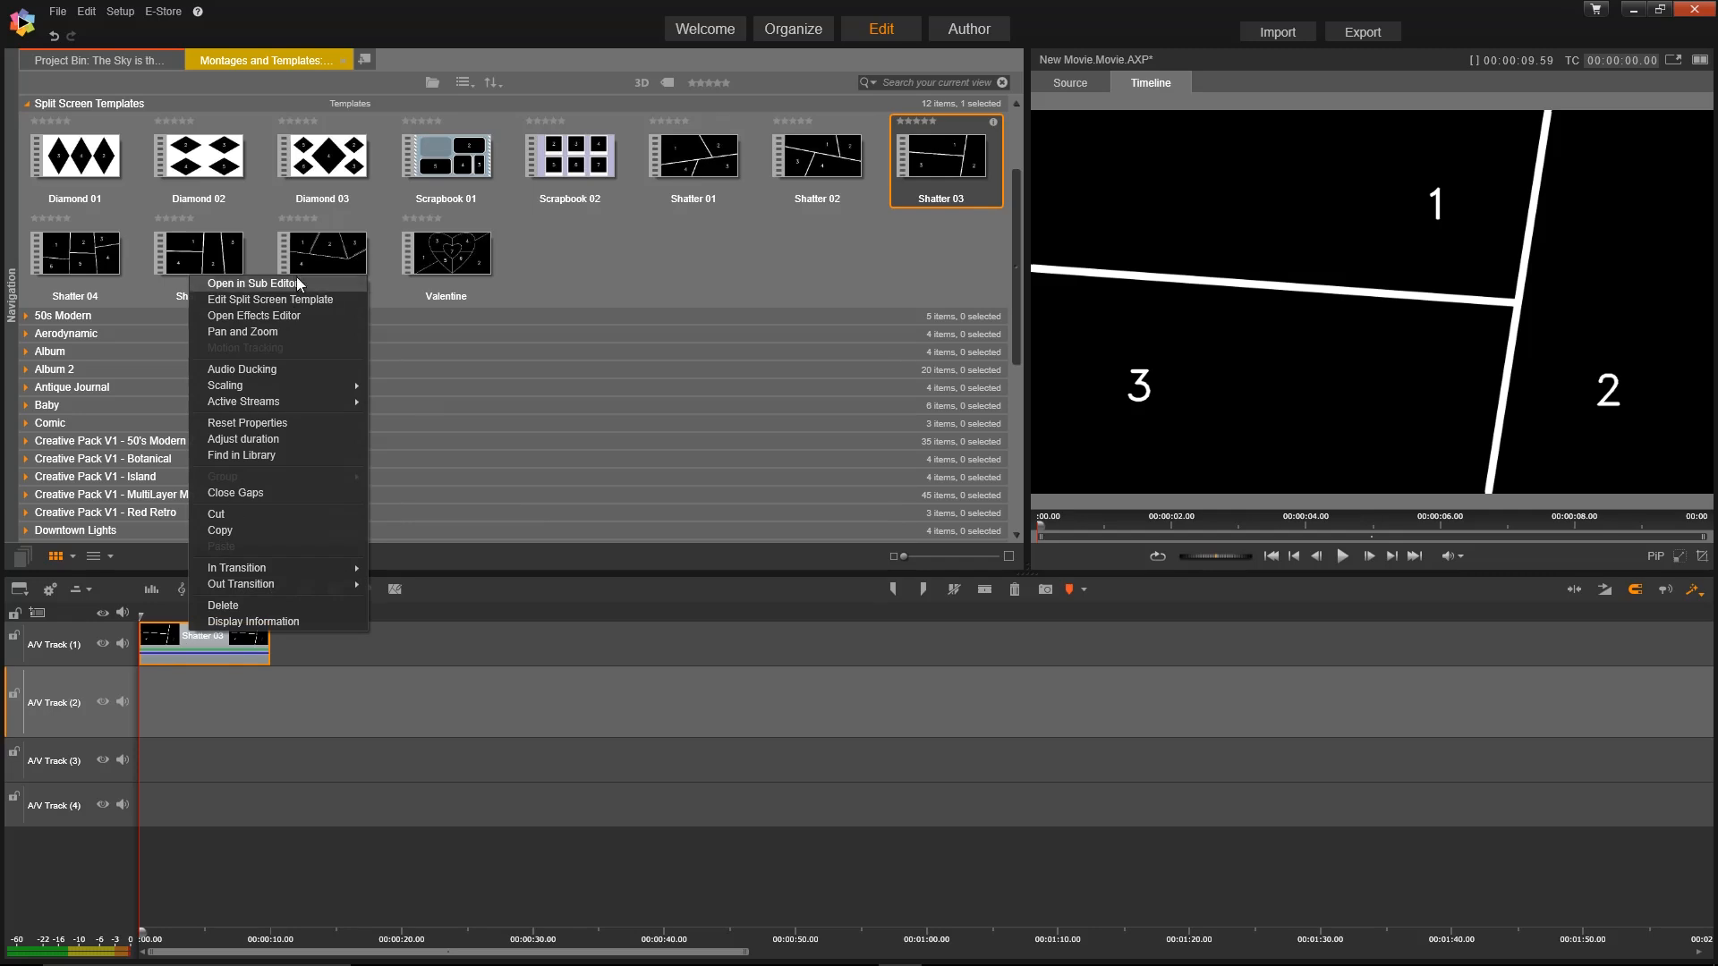
click(252, 283)
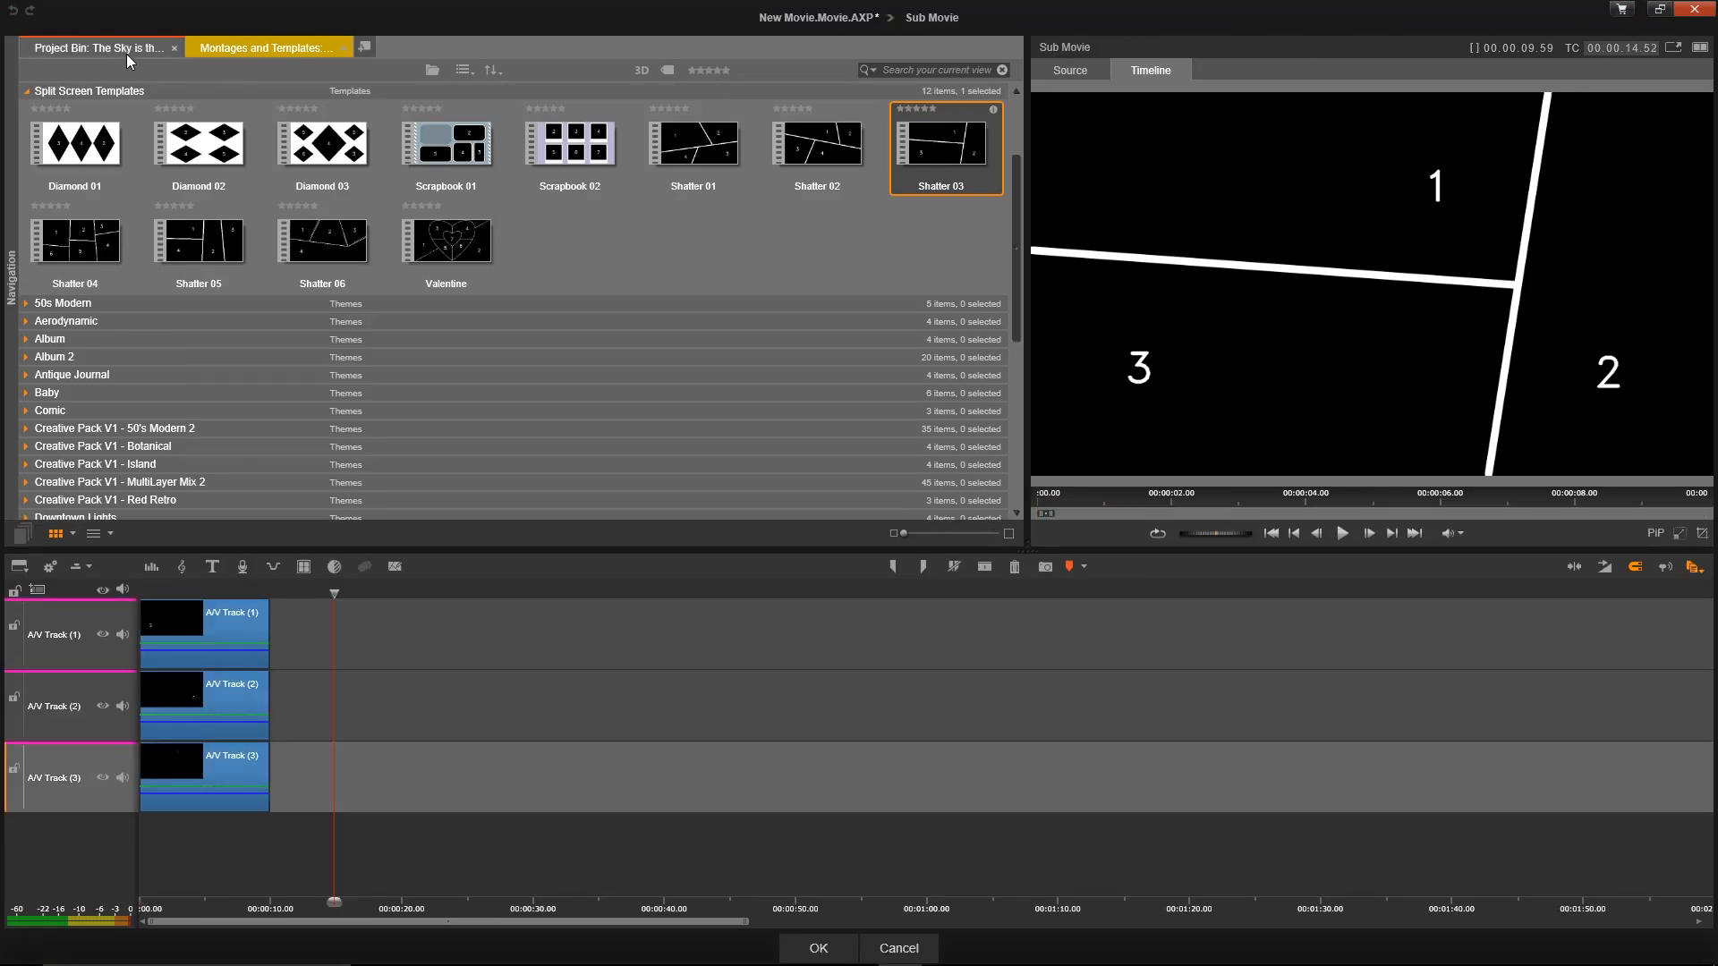
click(98, 48)
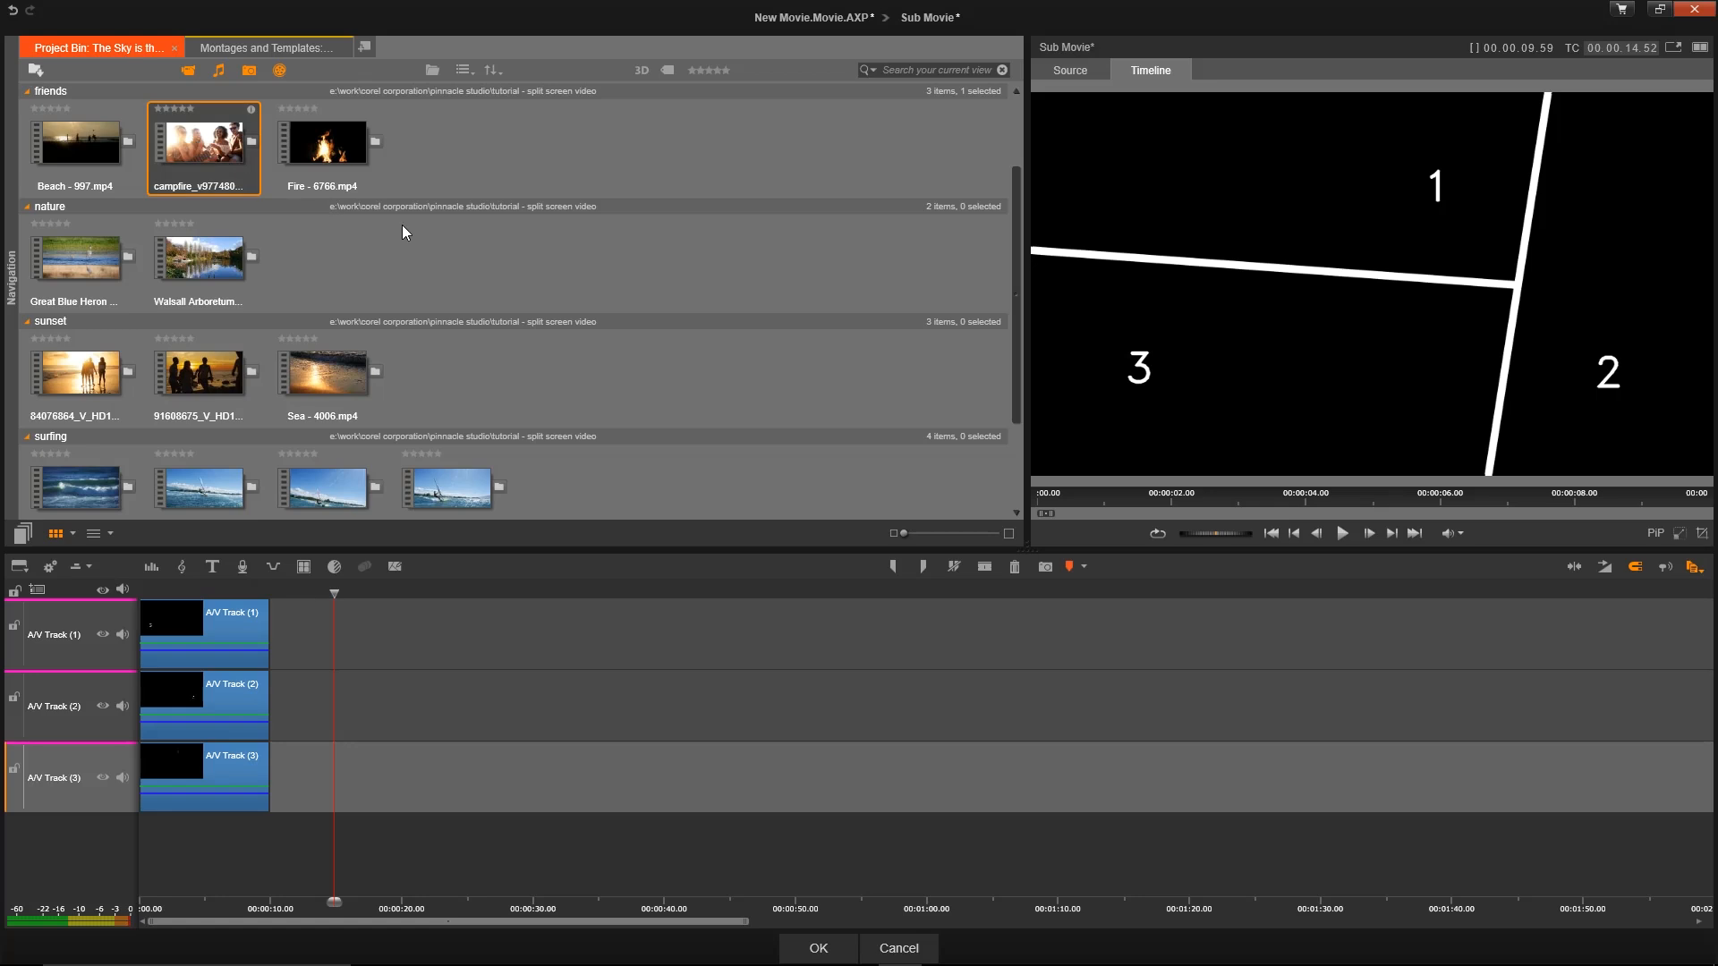
scroll(down, 3)
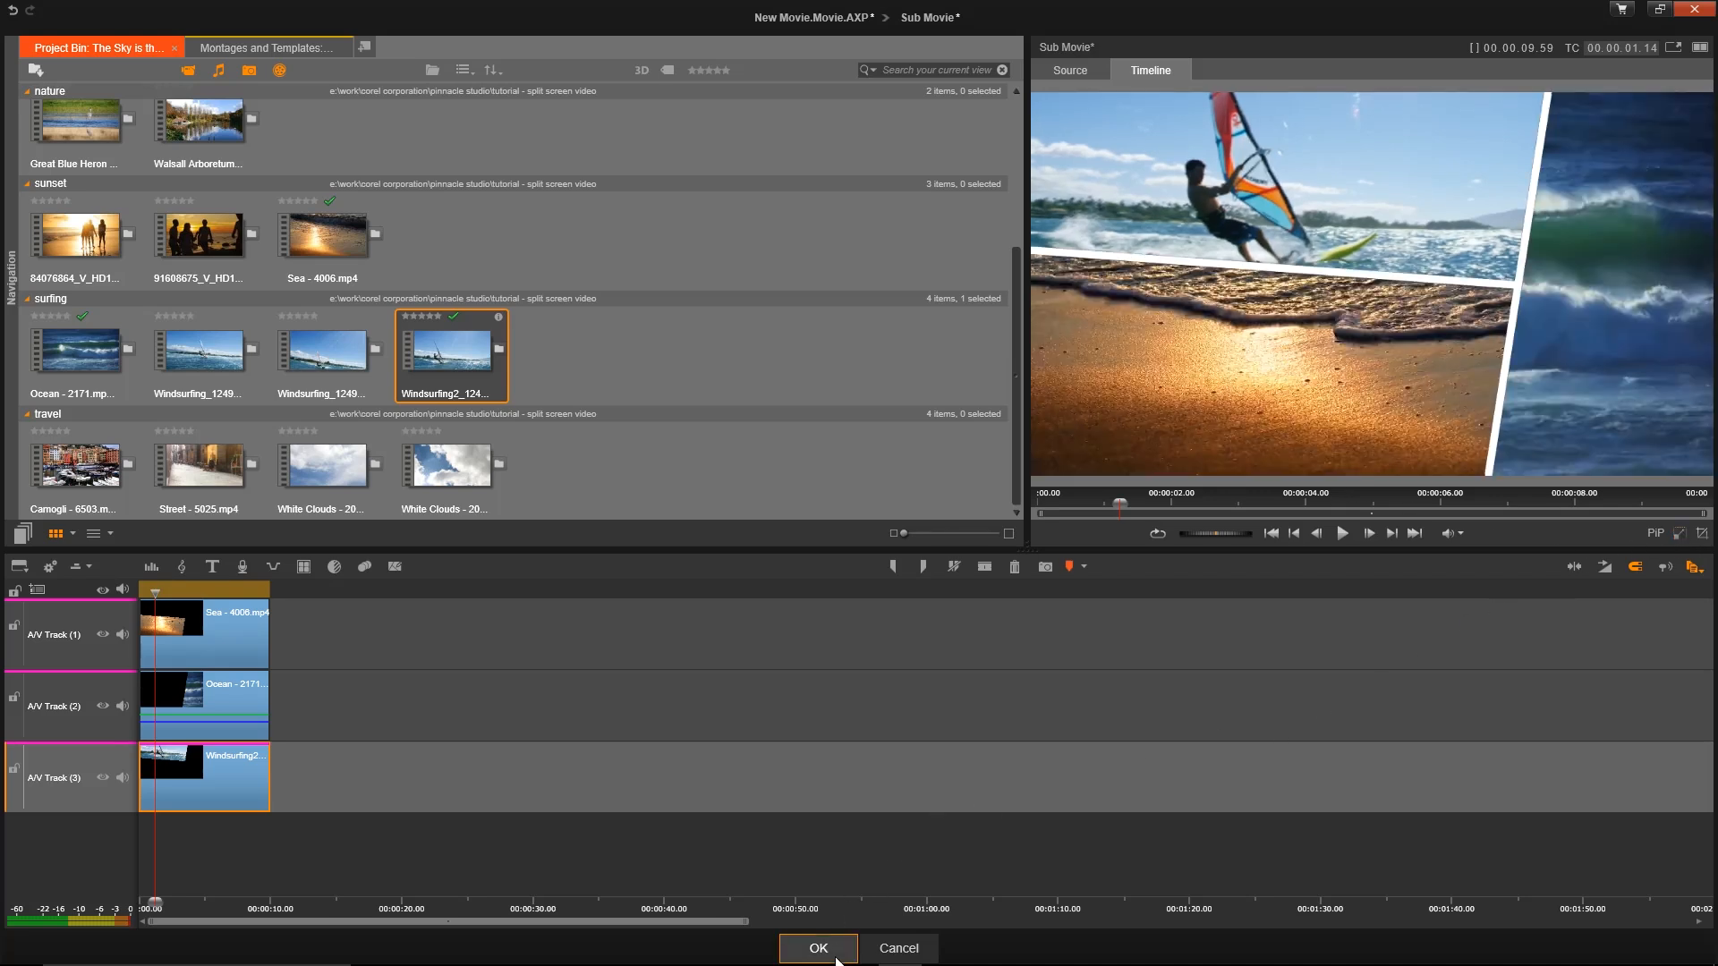
- Accept the filled split screen and preview it playing in the Player
click(816, 947)
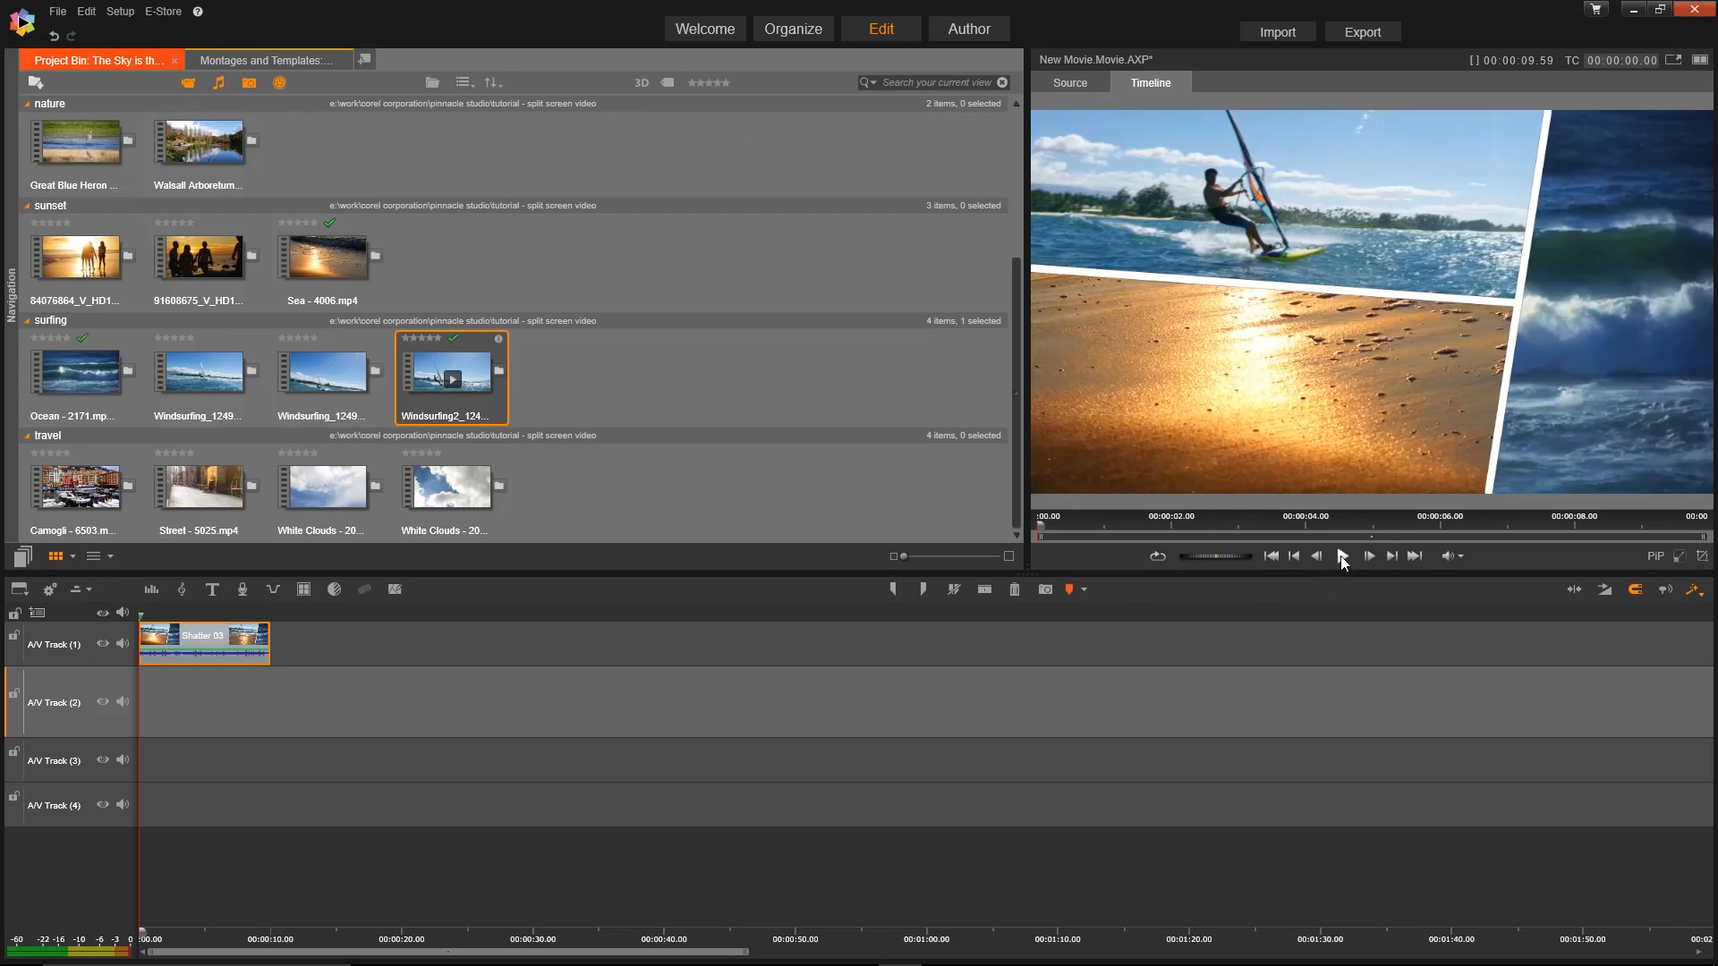
click(1341, 556)
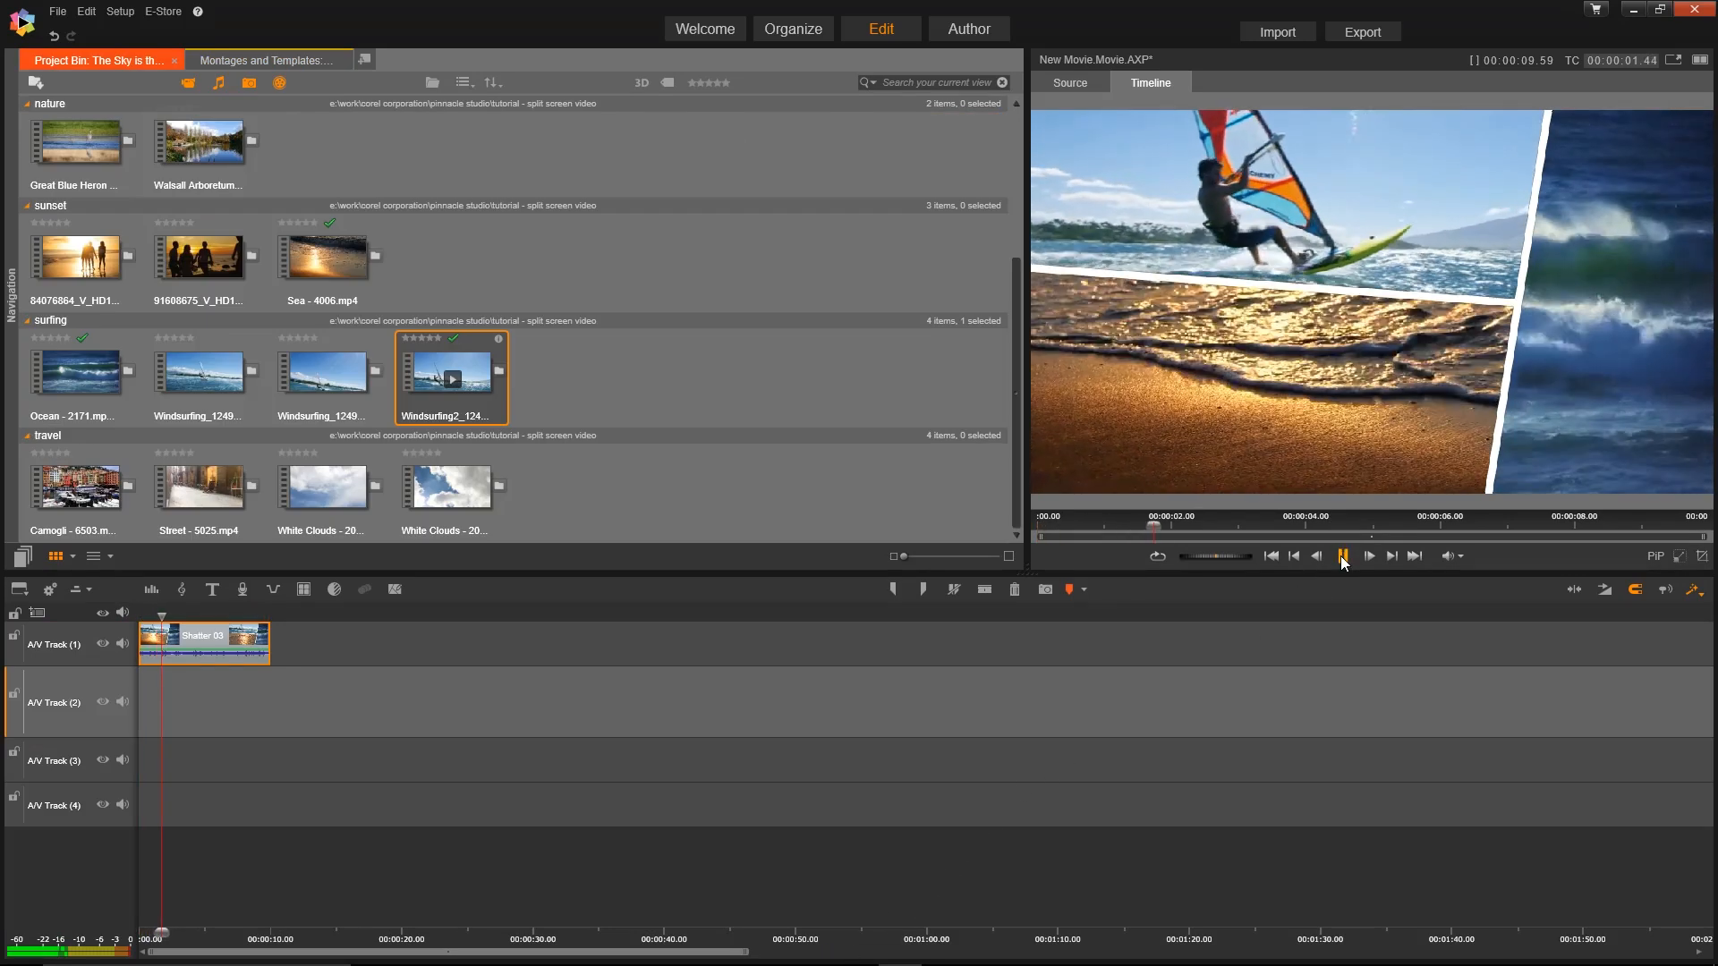
click(1342, 556)
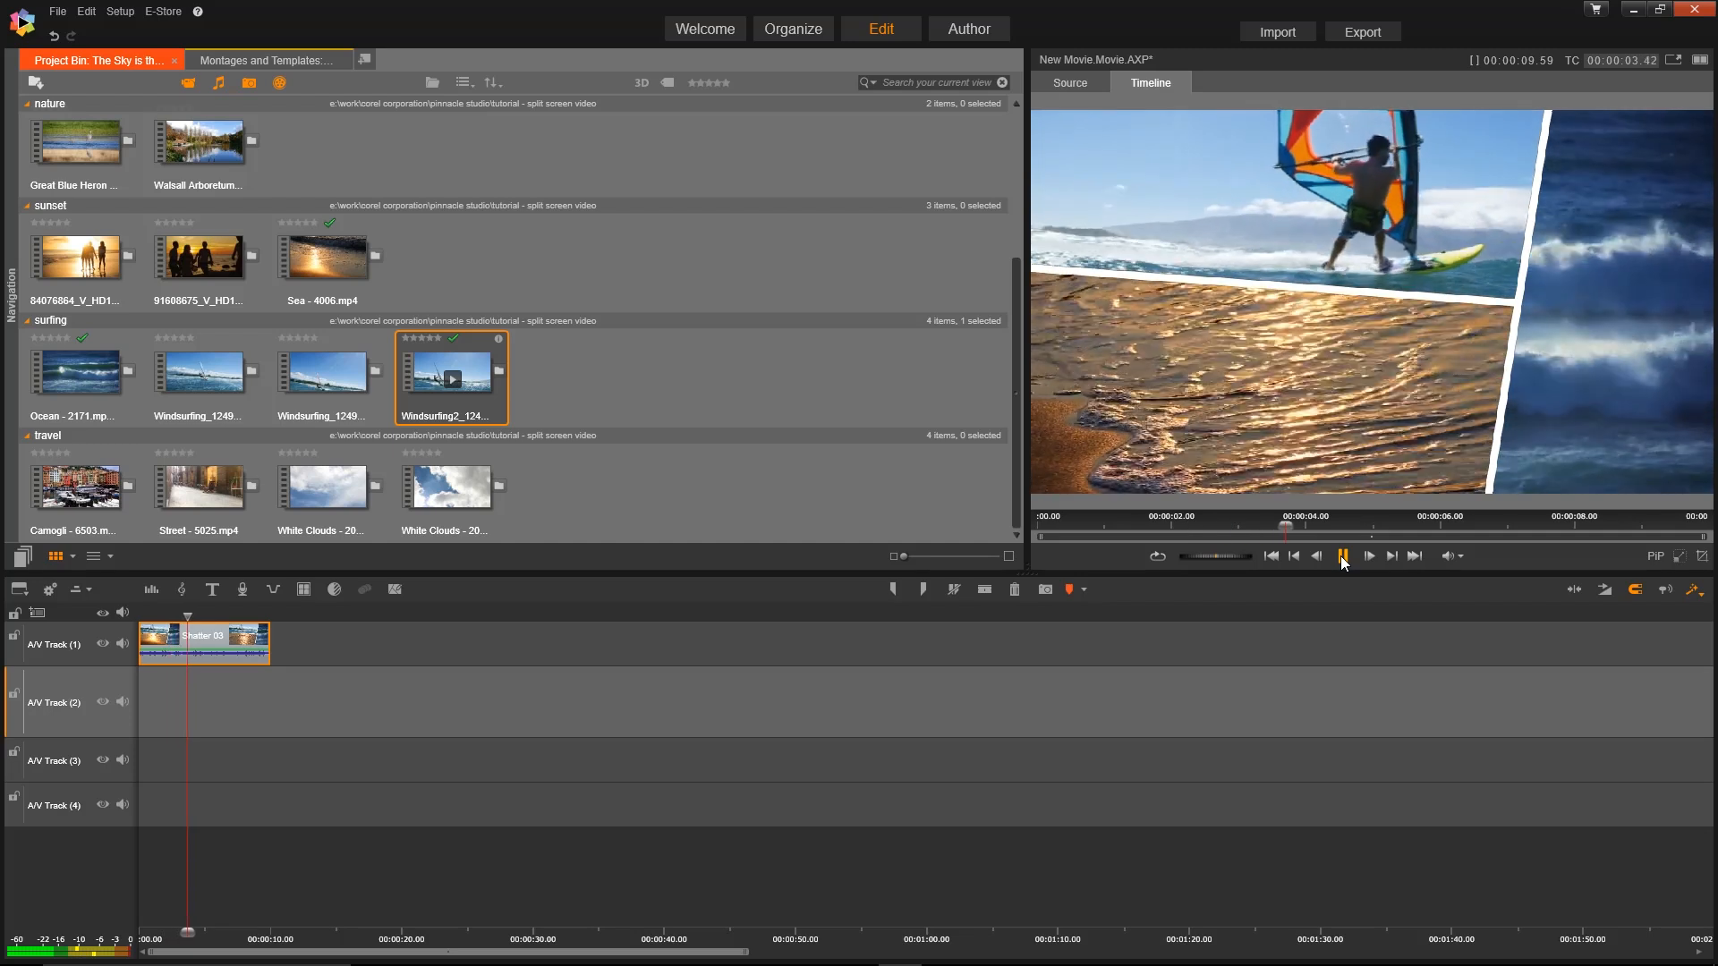
click(1341, 555)
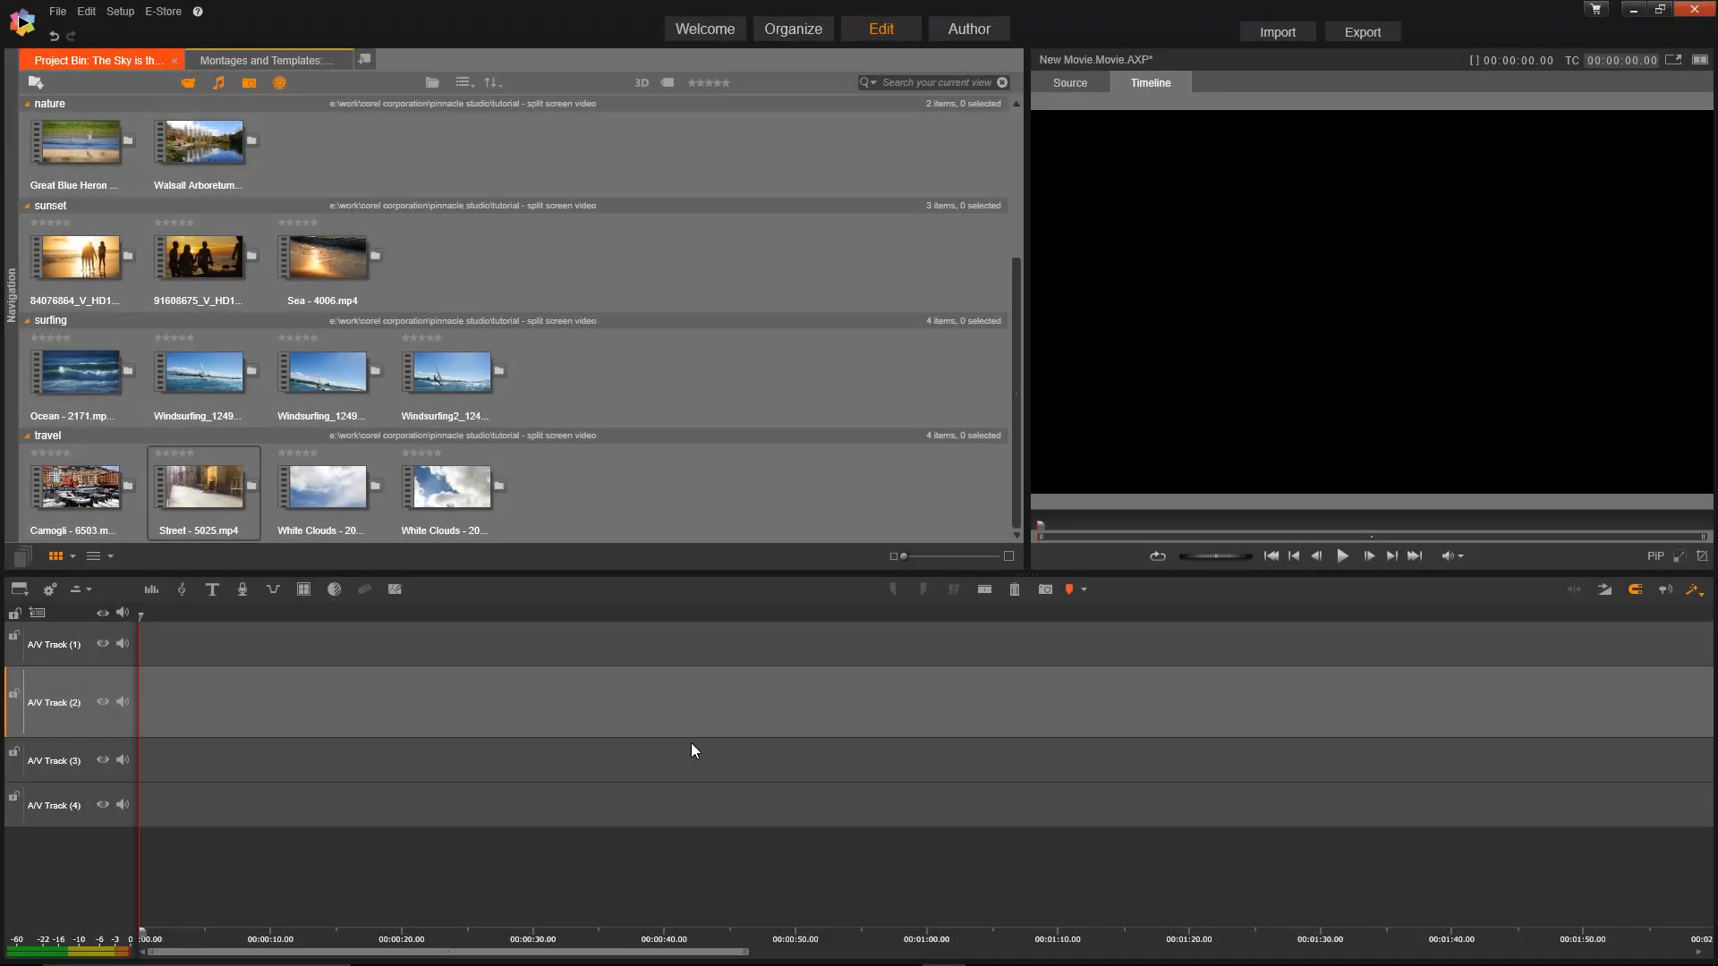
mouse_move(539, 623)
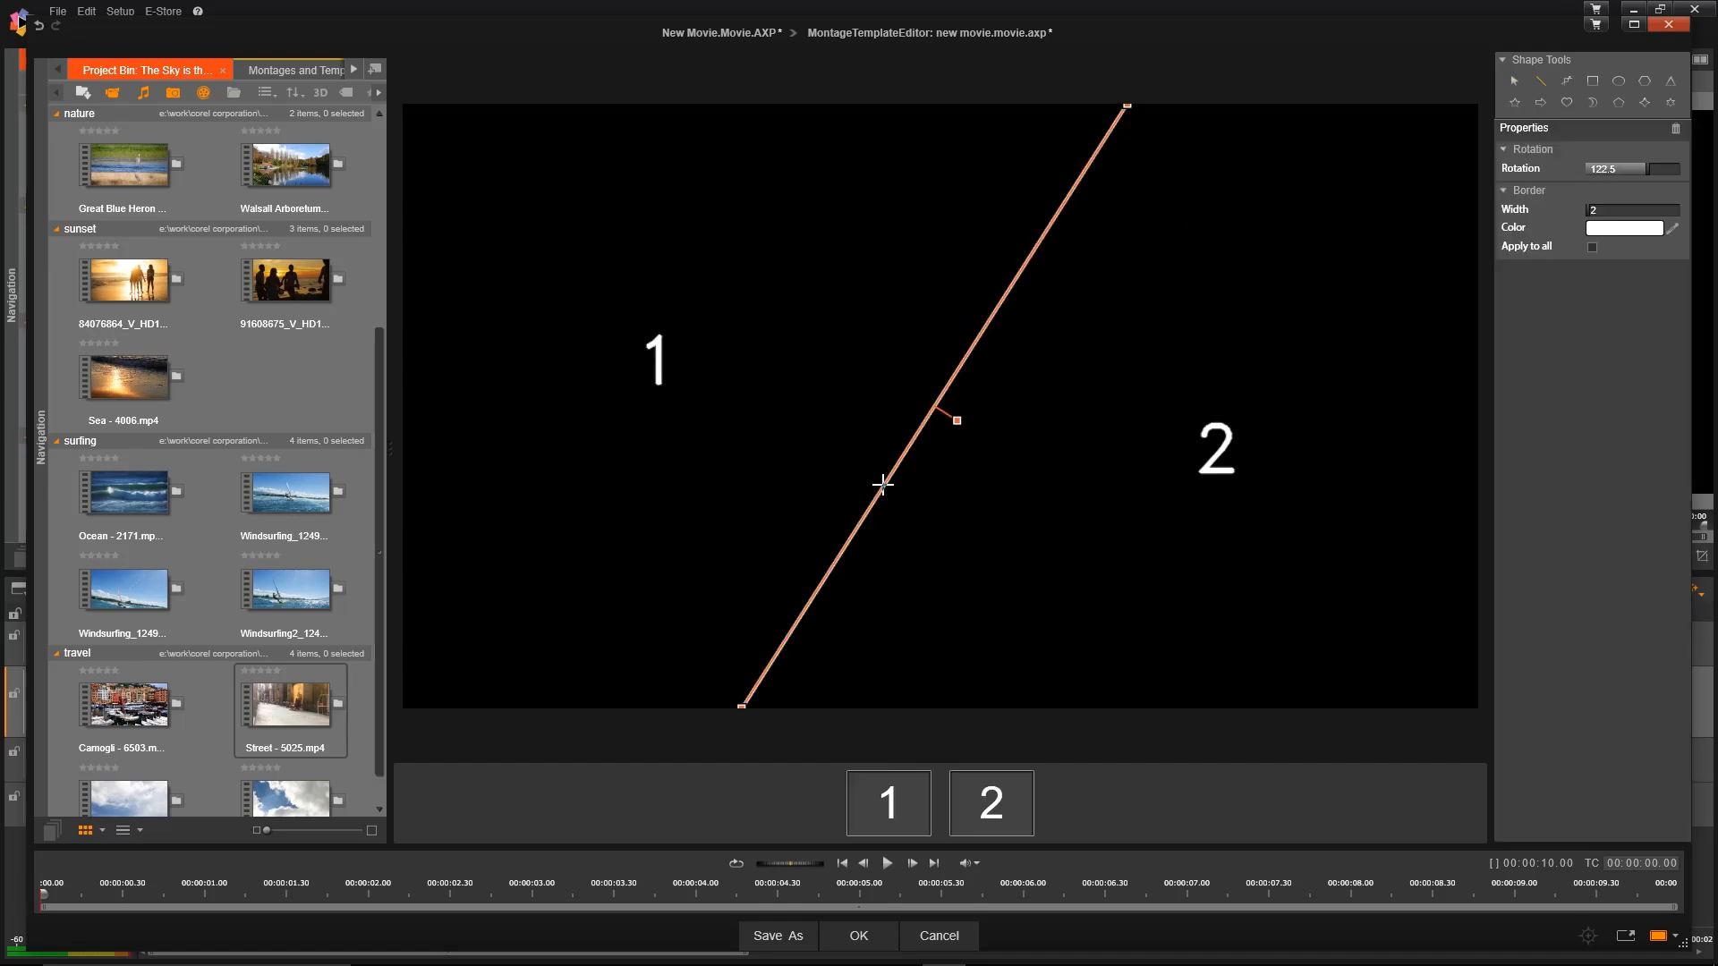
mouse_move(1587, 210)
text(6)
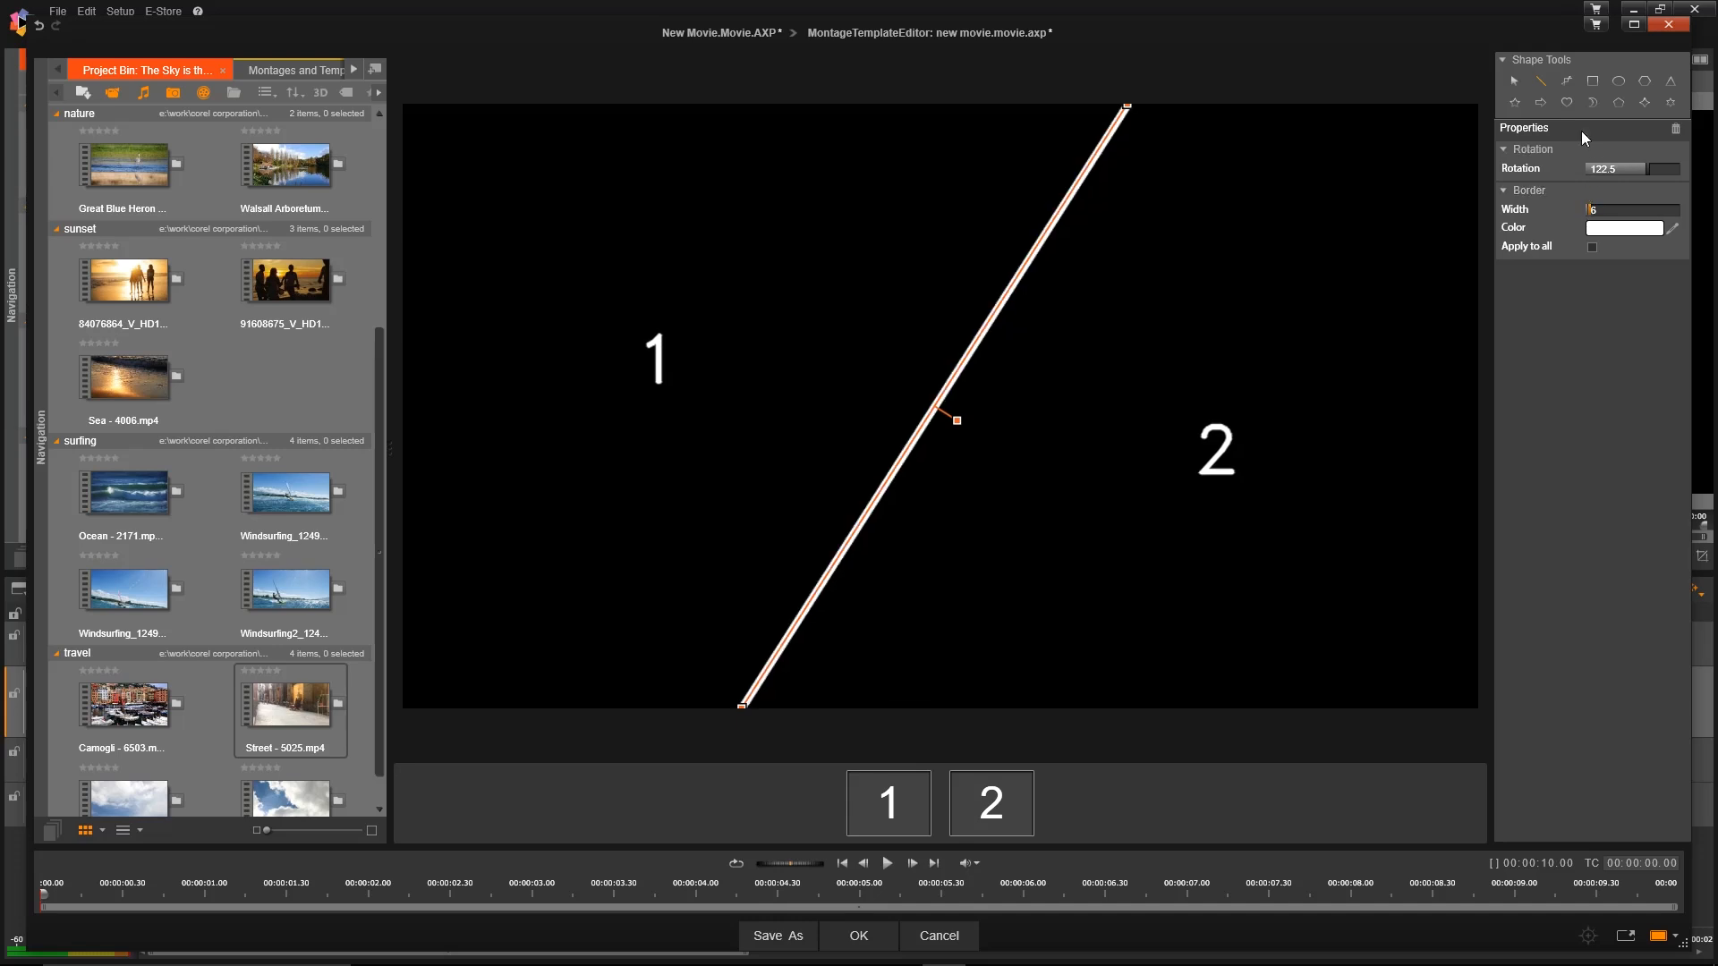
mouse_move(921, 376)
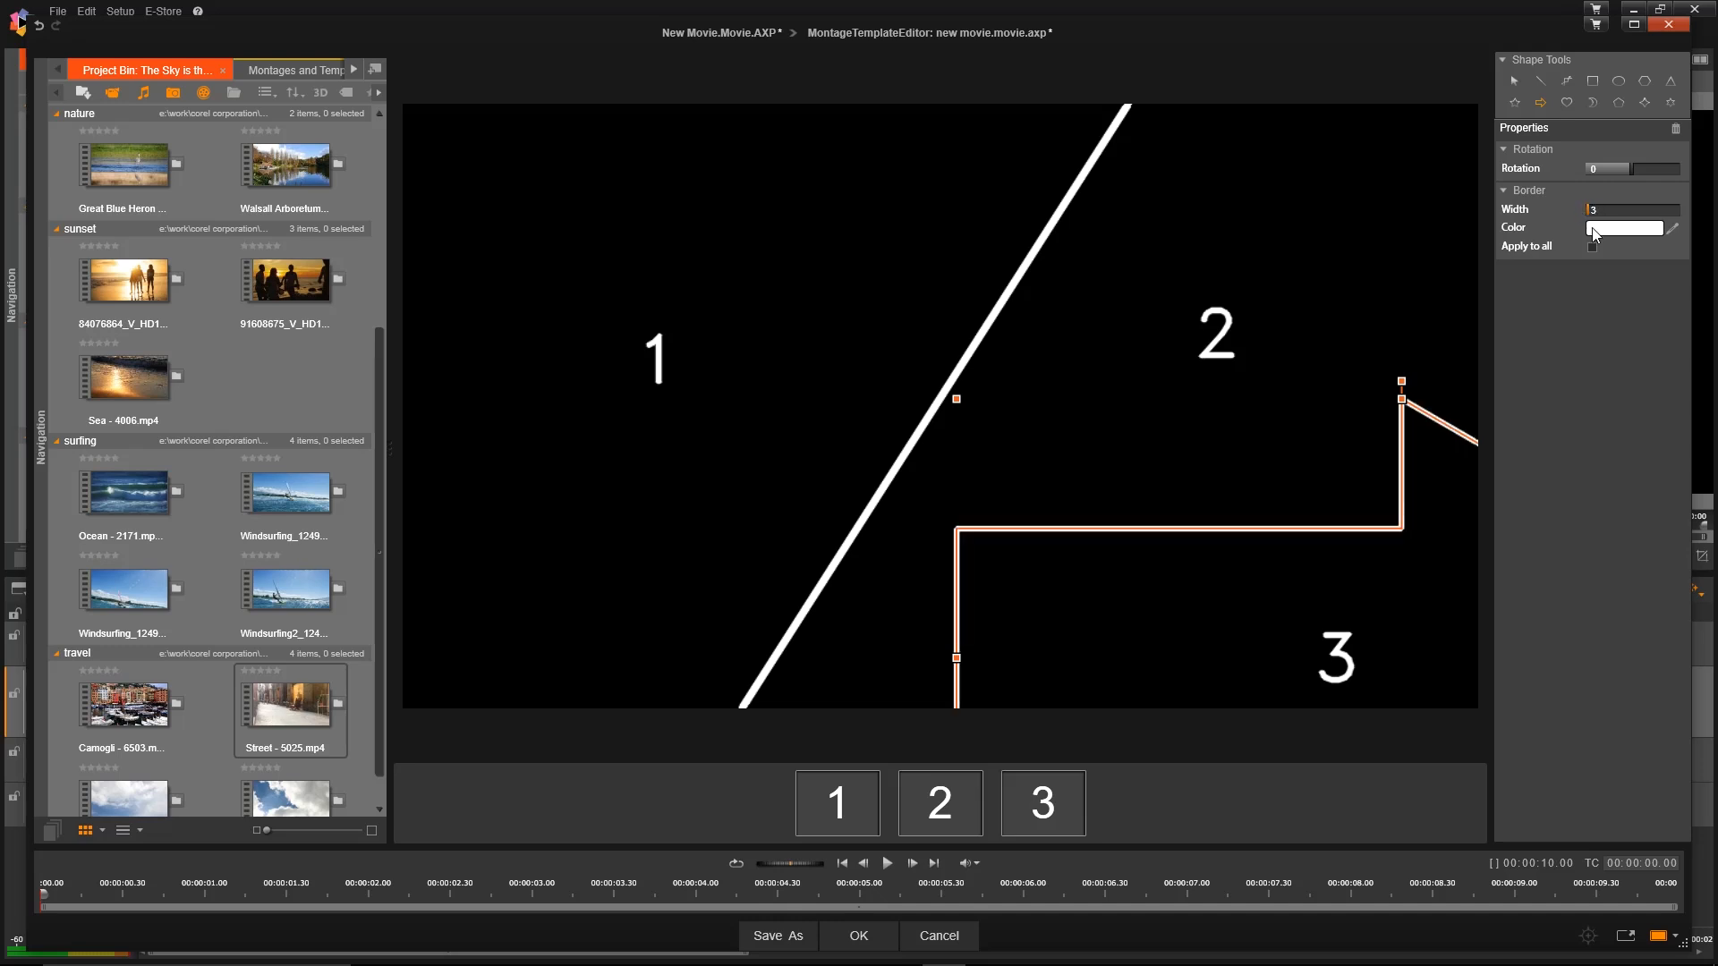
mouse_move(778, 936)
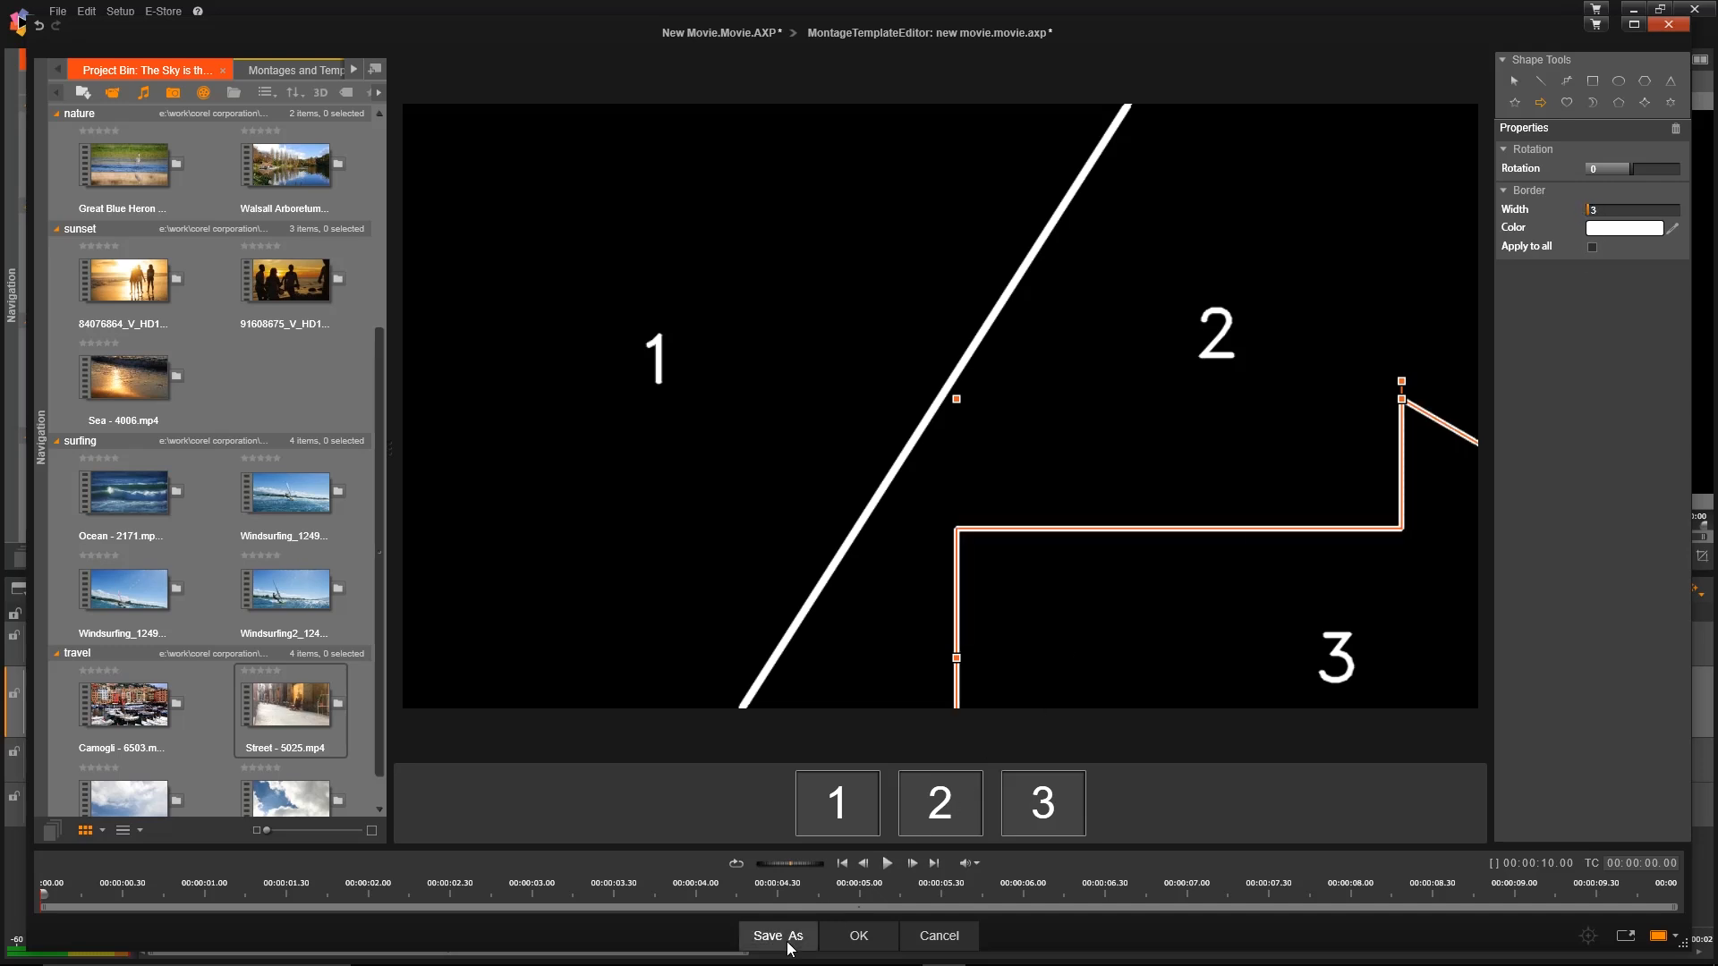
- Save the custom template as 'arrow' and return with it on A/V Track 2
click(776, 936)
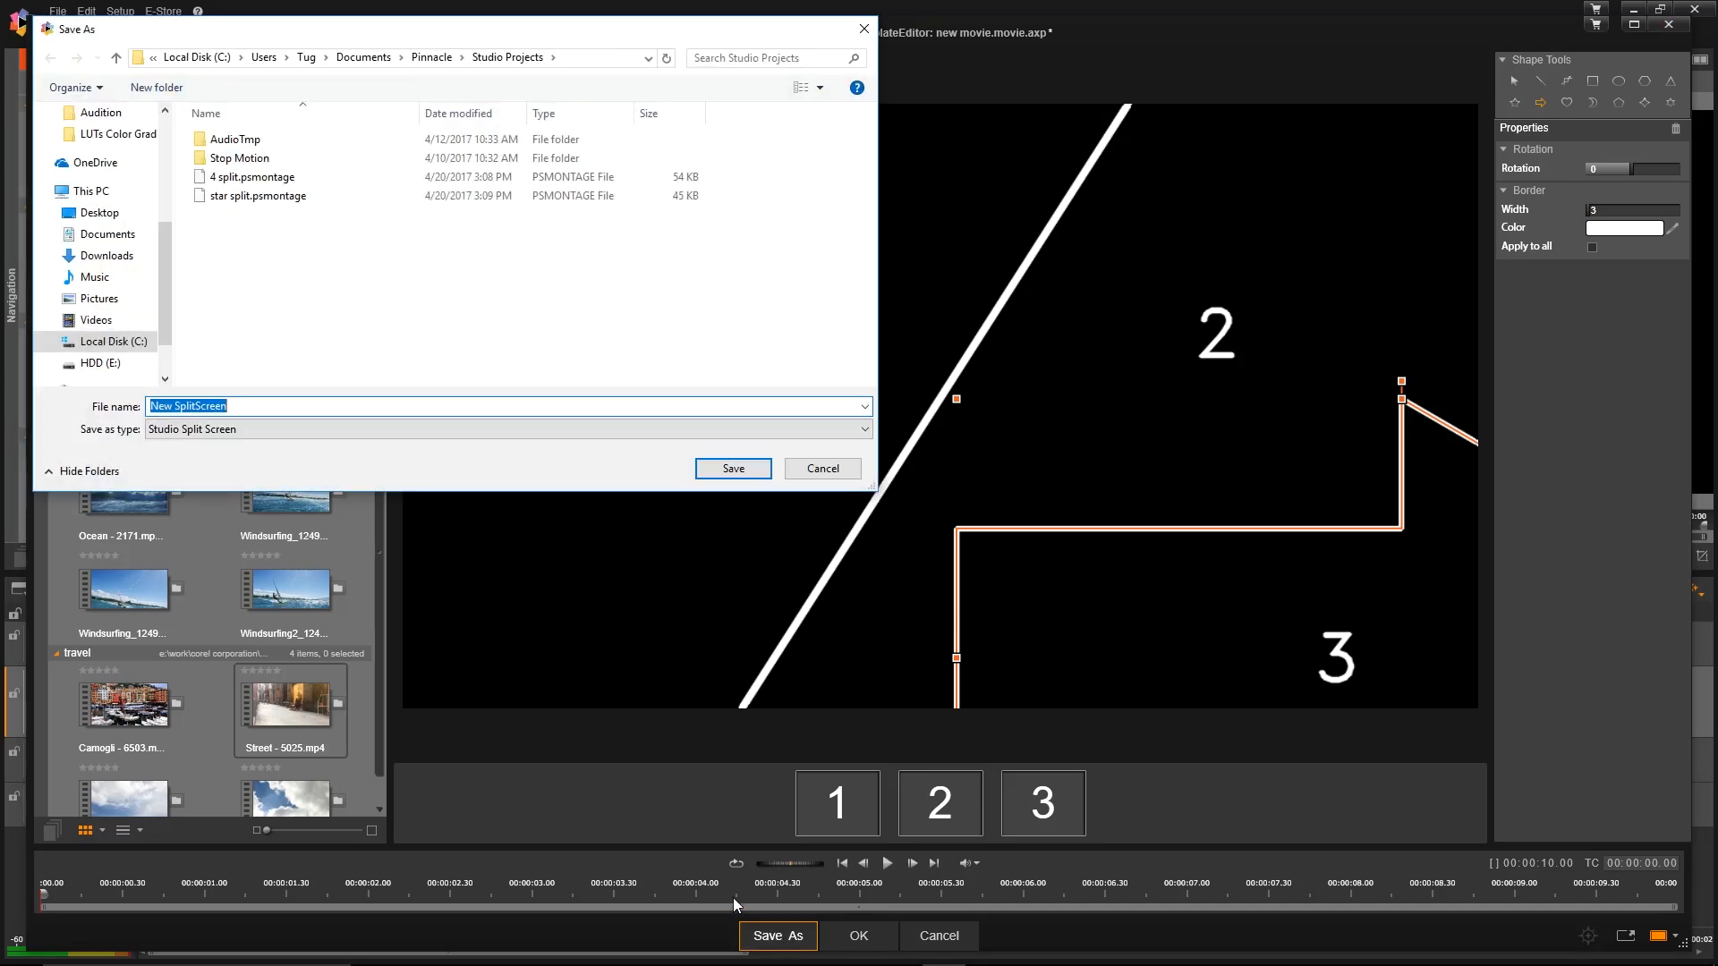
text(arrow)
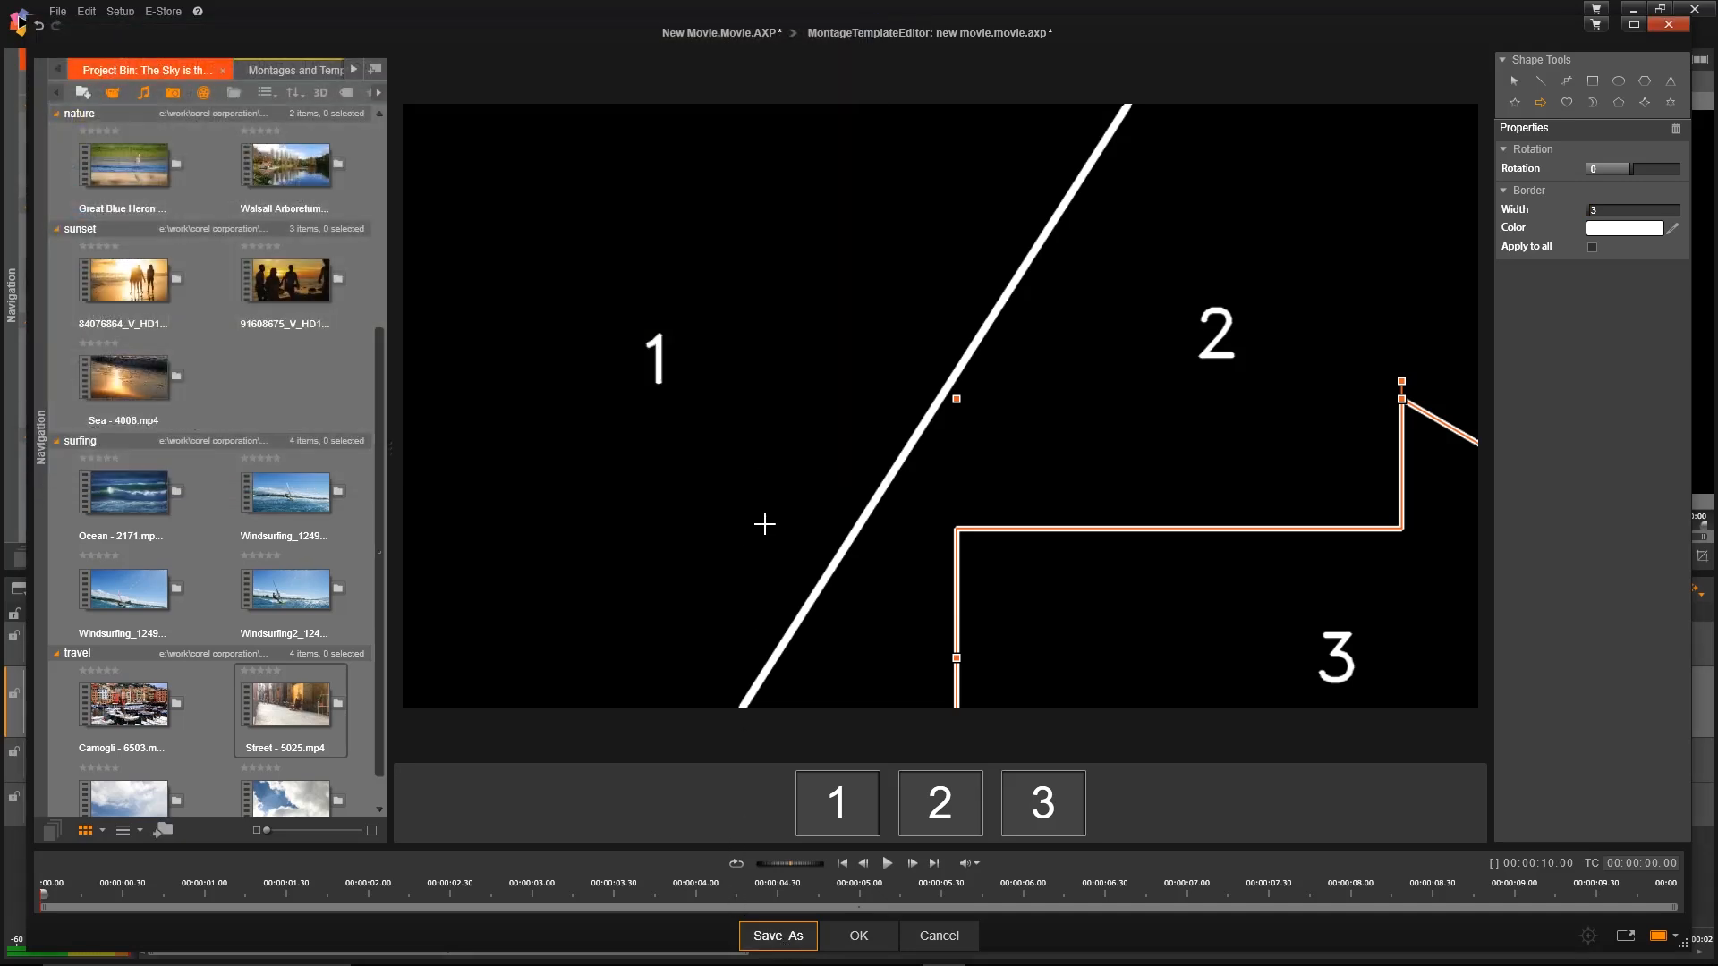
click(859, 936)
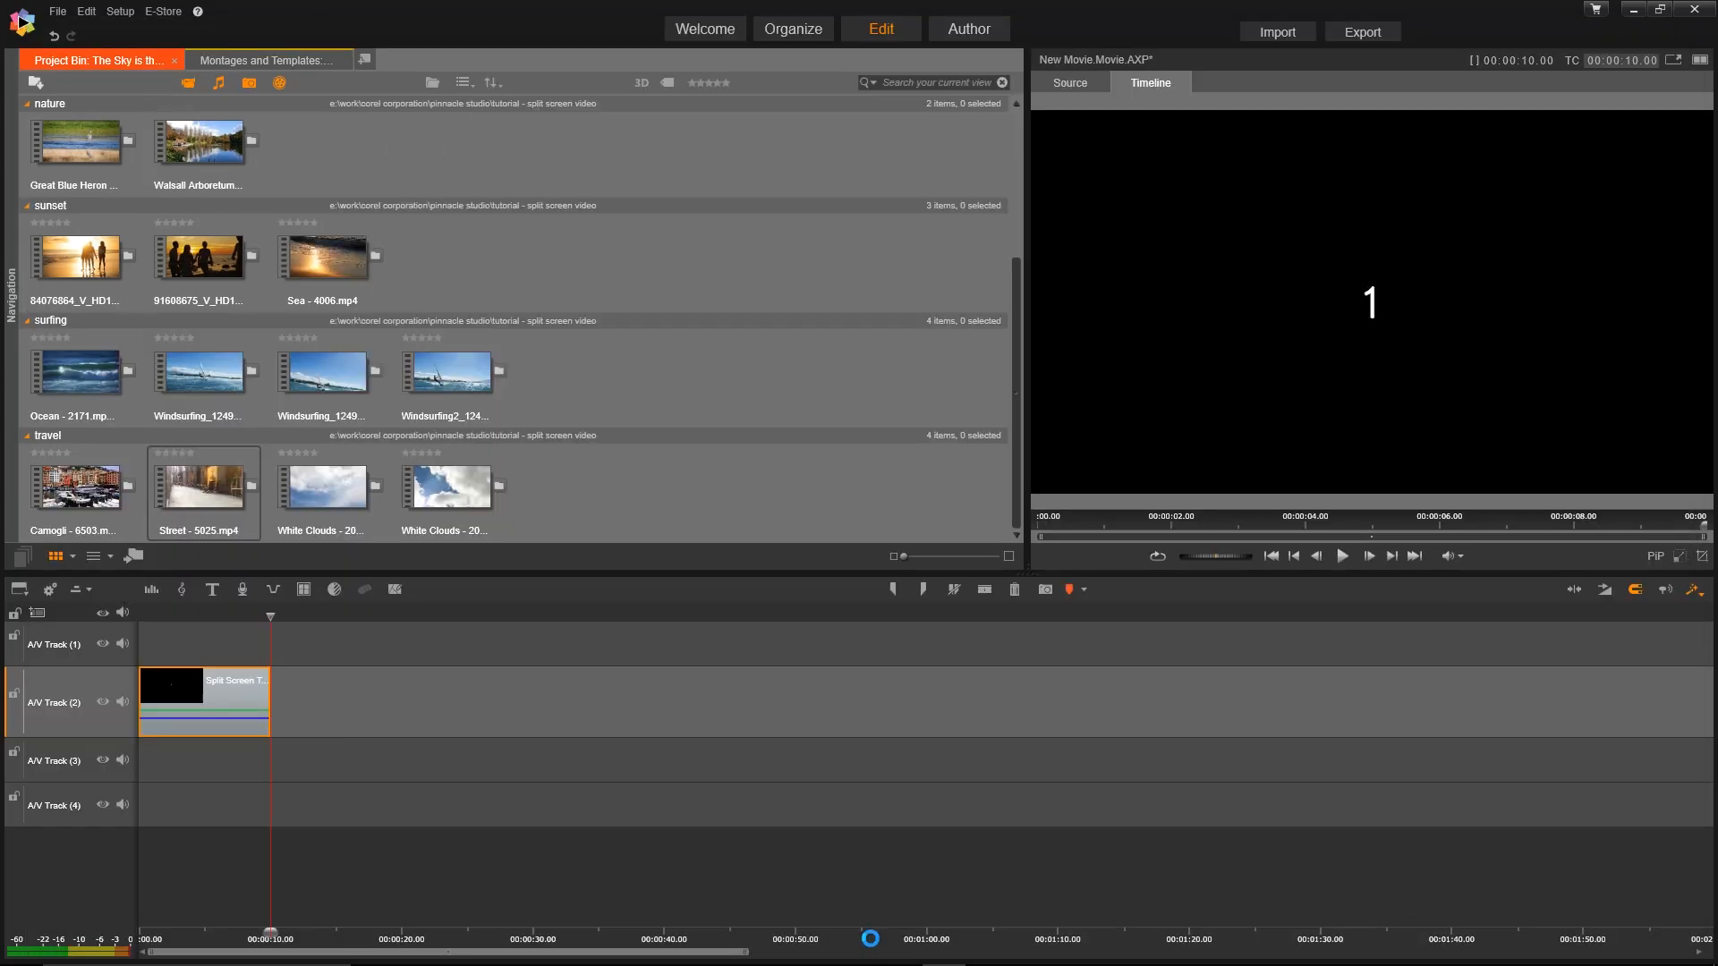